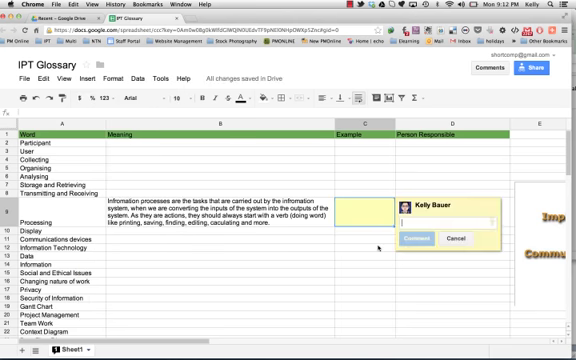
# Draft the comment: 'relates more to analysing than processing. Can someone fix this up?'.
pyautogui.write('relates more to analysing than processing. Can someone fix this up?')
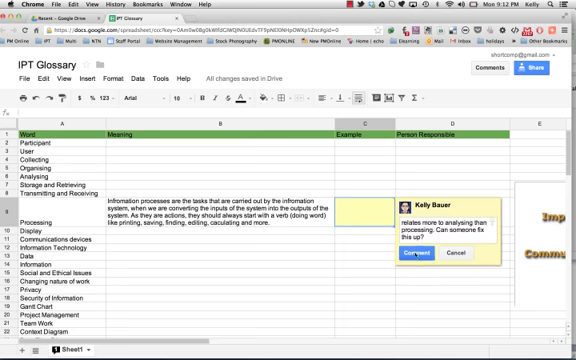
pyautogui.click(382, 254)
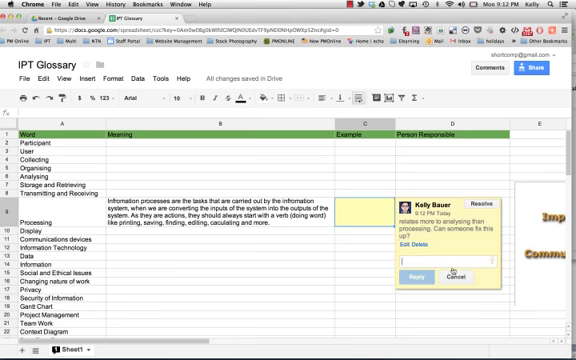
# Reply 'Done' beneath the posted comment on the information-processes definition.
pyautogui.write('Done!')
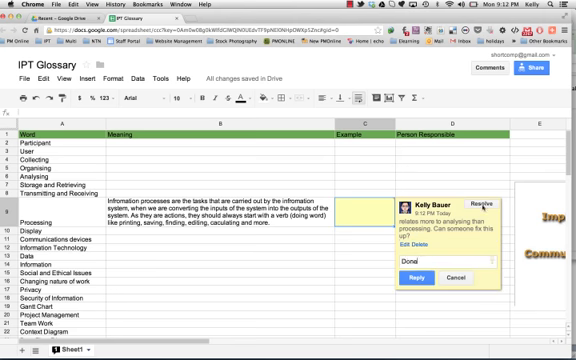
pyautogui.write('Done')
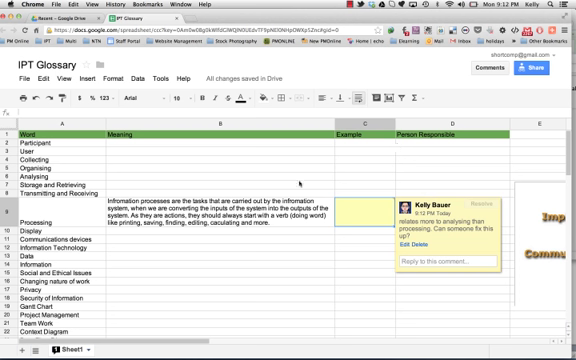
pyautogui.moveTo(302, 184)
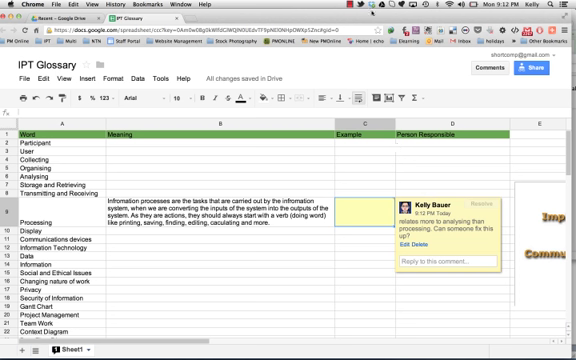